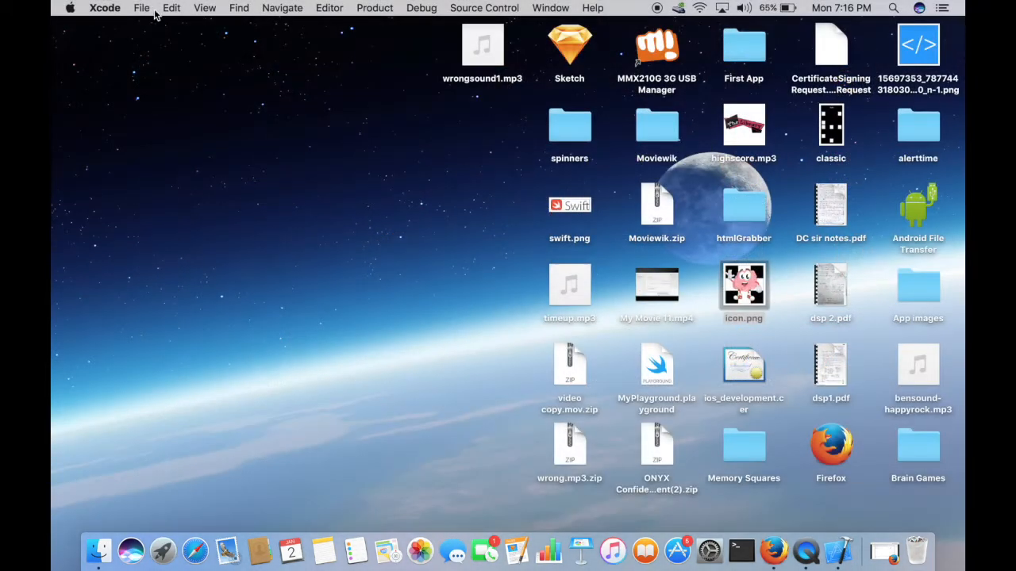
Step: Create an iOS playground named 'play' and save it to the Desktop
{"action": "left_click", "coordinate": [141, 8]}
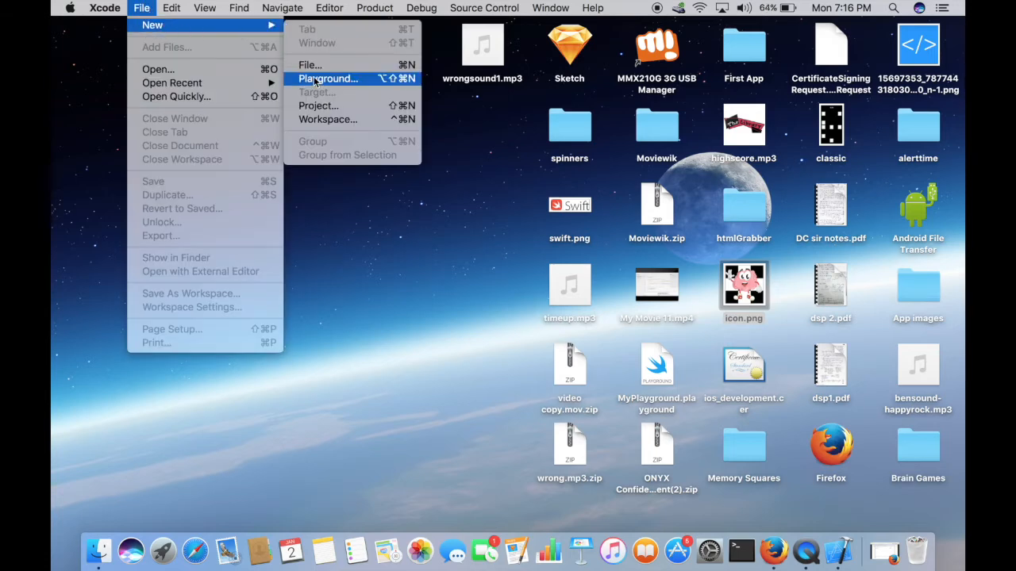
{"action": "left_click", "coordinate": [327, 78]}
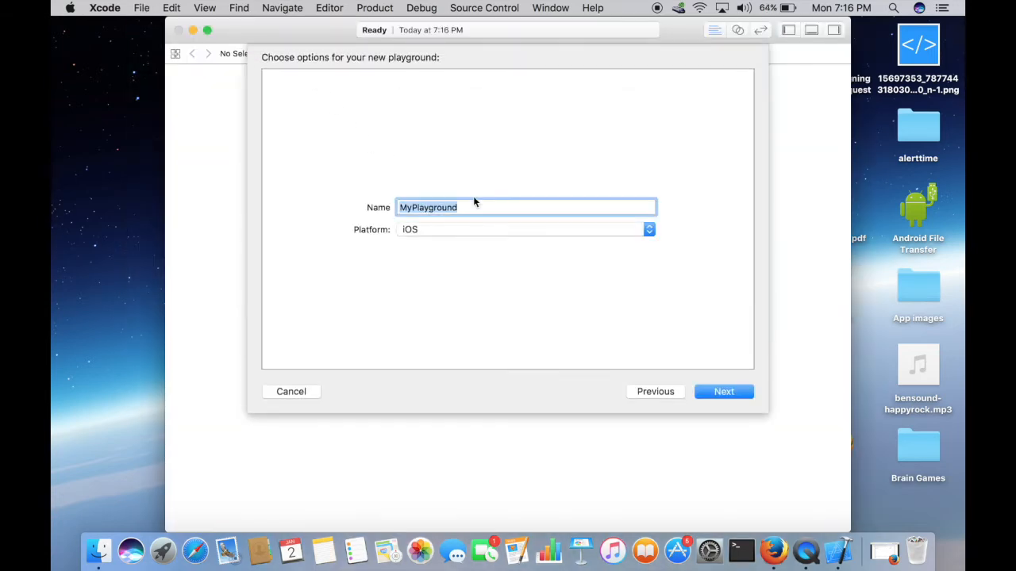
{"action": "type", "text": "play"}
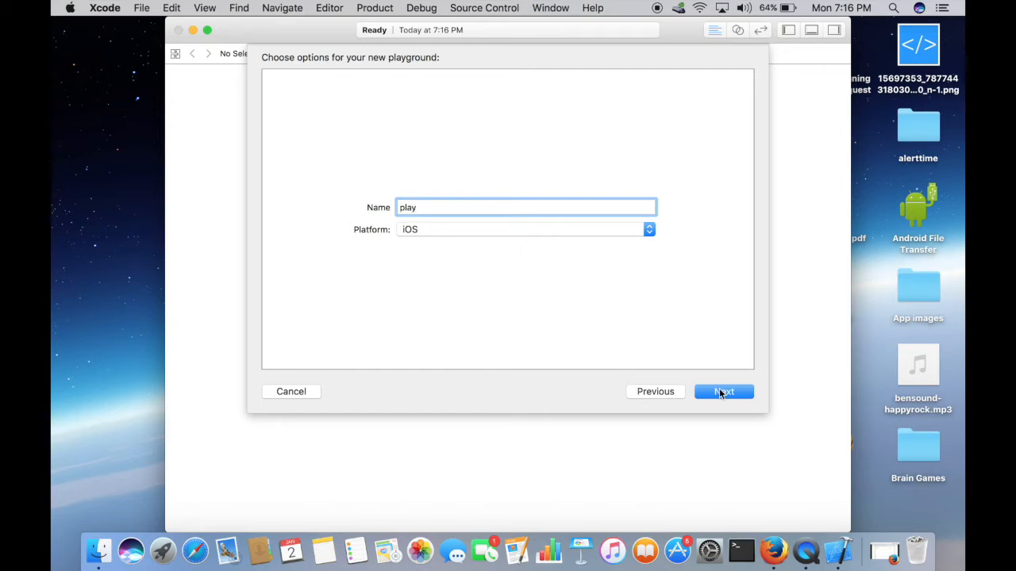
{"action": "left_click", "coordinate": [723, 391]}
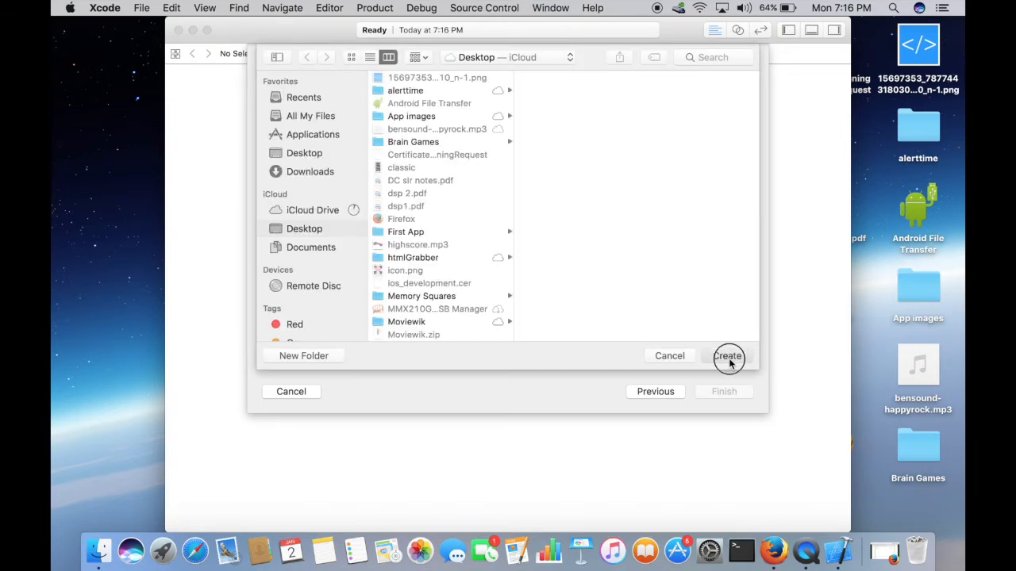
{"action": "left_click", "coordinate": [727, 356]}
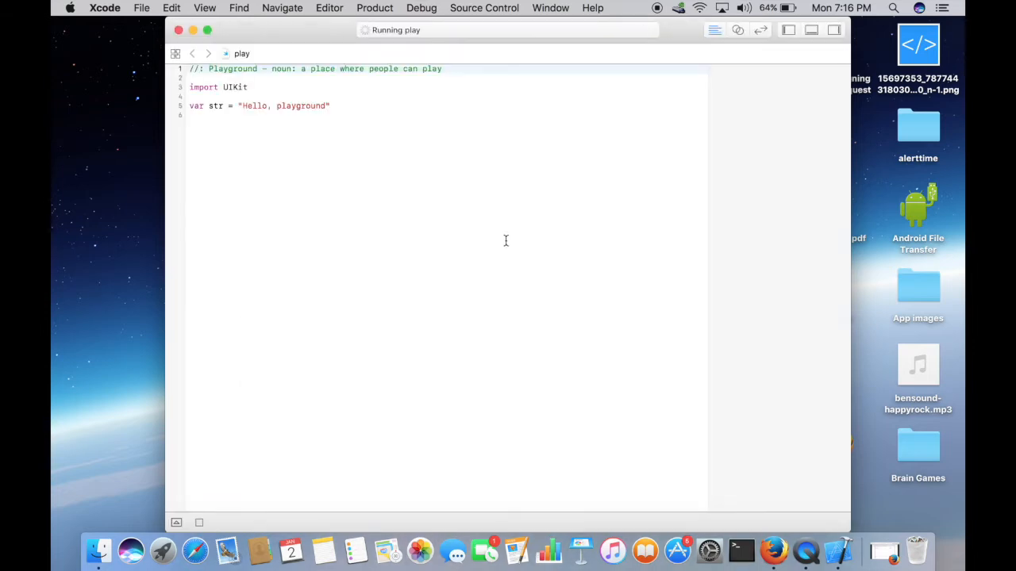
{"action": "mouse_move", "coordinate": [378, 144]}
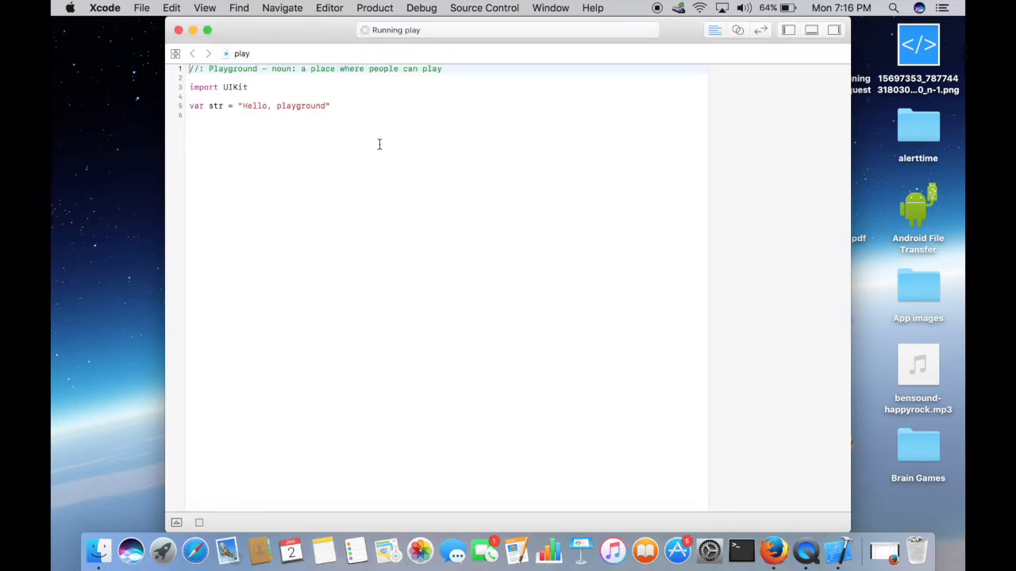
{"action": "mouse_move", "coordinate": [330, 146]}
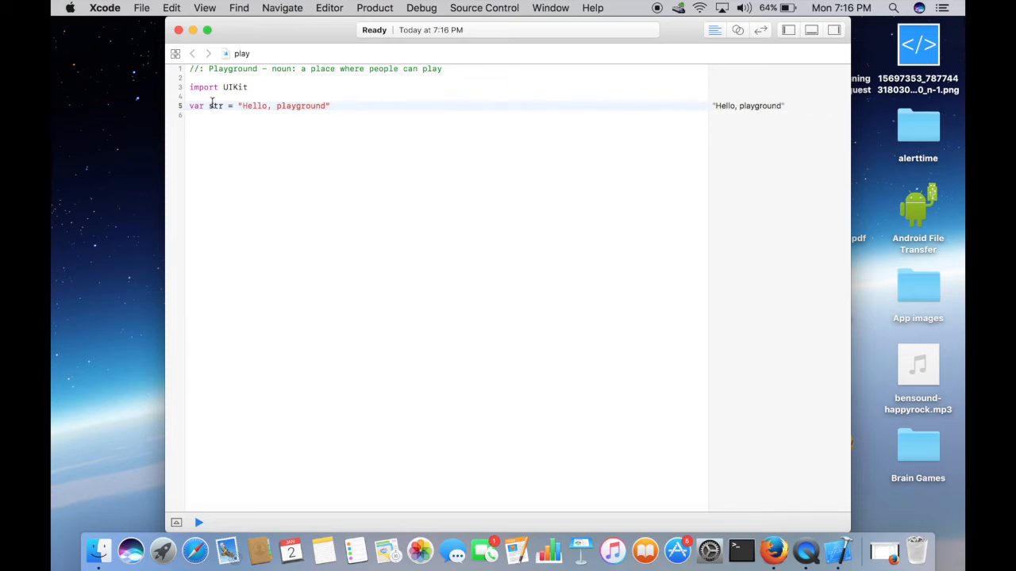
Step: Inspect the str variable and its "Hello, playground" line after the playground runs
{"action": "double_click", "coordinate": [215, 106]}
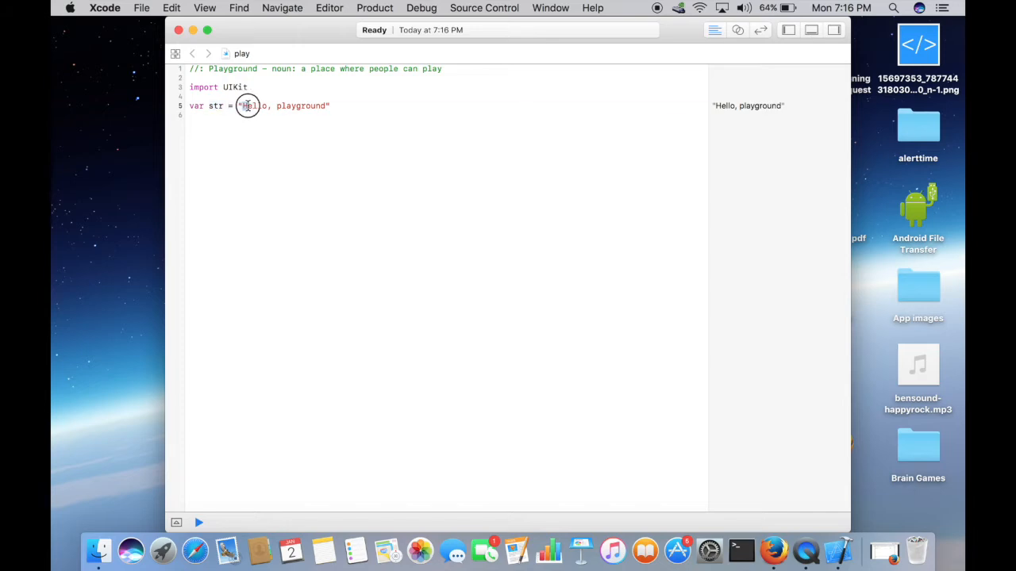
{"action": "triple_click", "coordinate": [246, 105]}
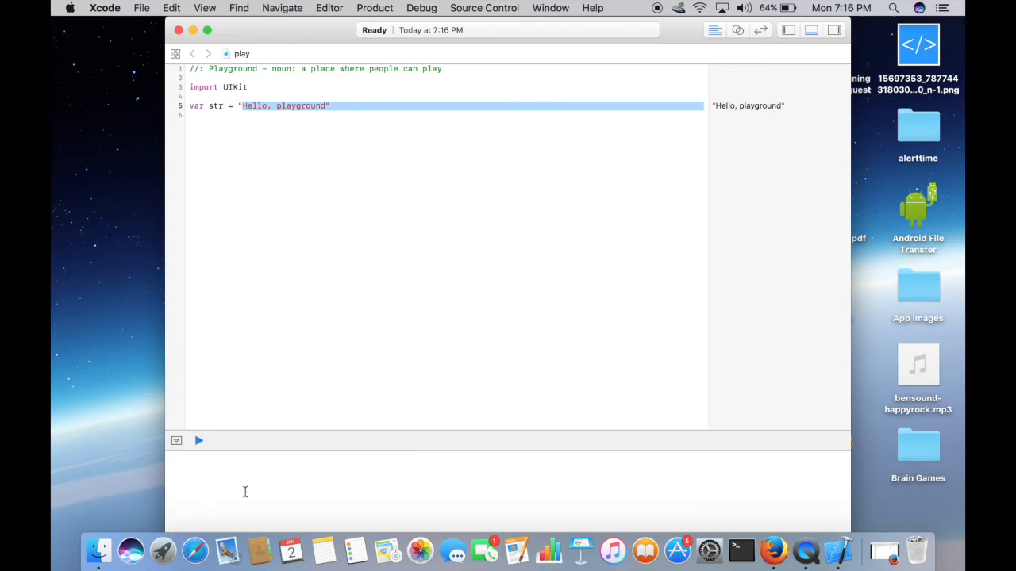
{"action": "mouse_move", "coordinate": [458, 489]}
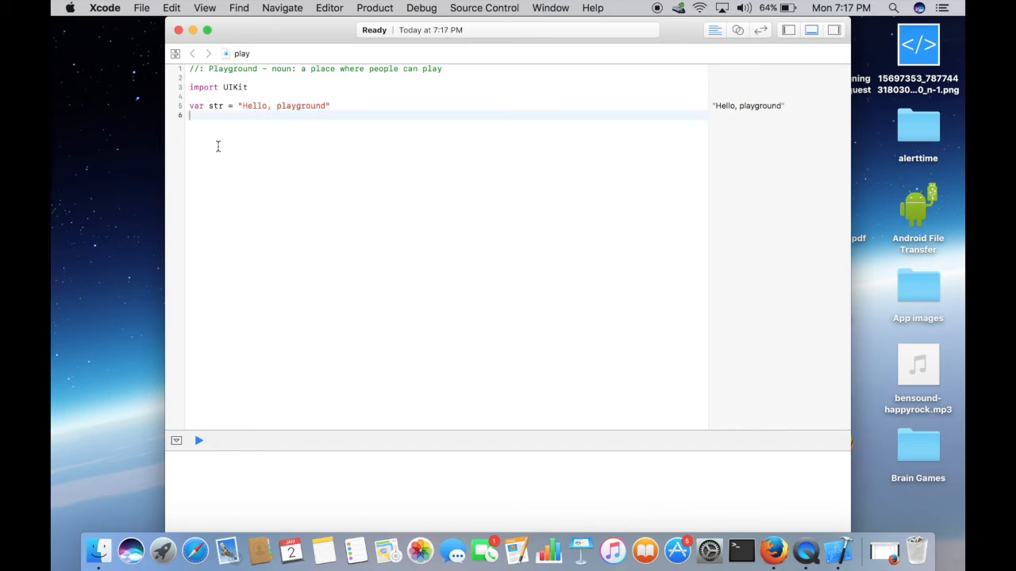
Step: Add print("icode") and print("swift") lines and run the playground
{"action": "type", "text": "print(\"icode"}
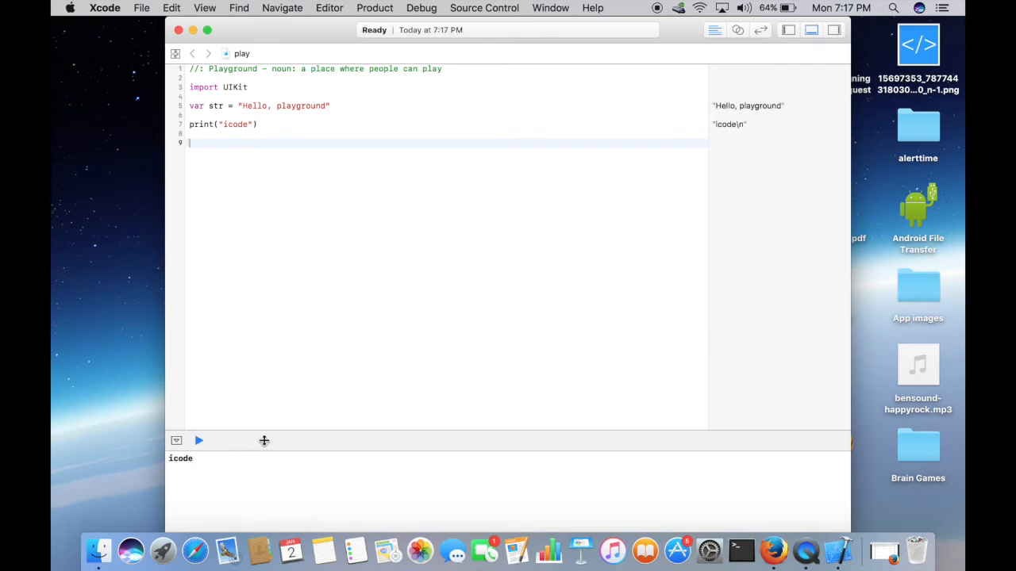
{"action": "type", "text": "print(\"swift"}
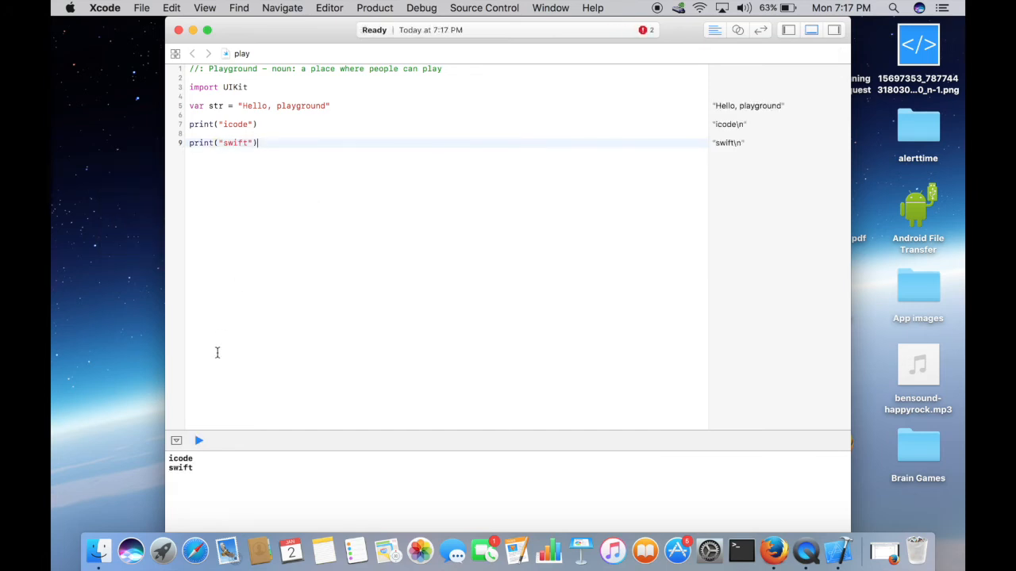
{"action": "left_click", "coordinate": [199, 441]}
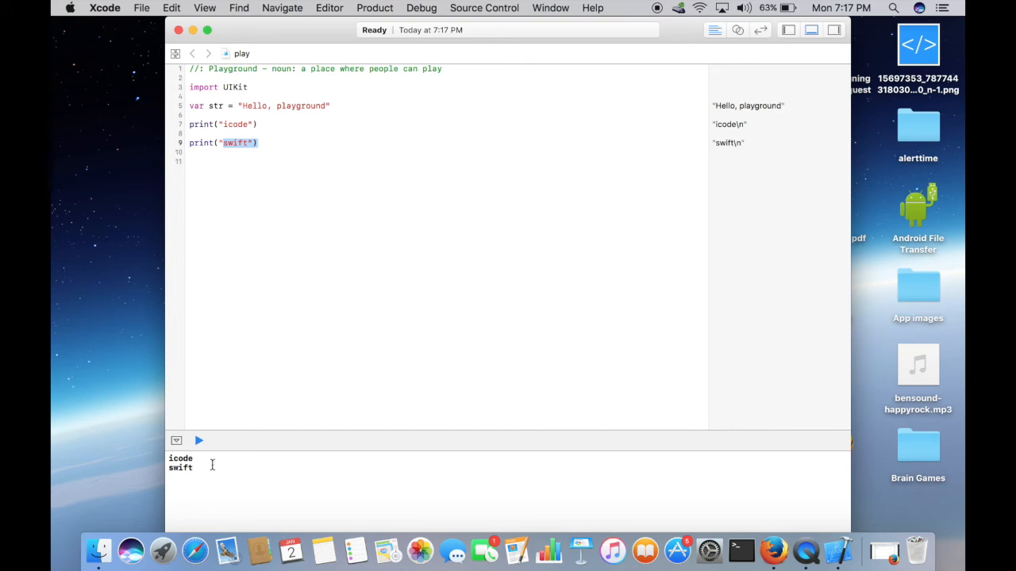
{"action": "mouse_move", "coordinate": [276, 390]}
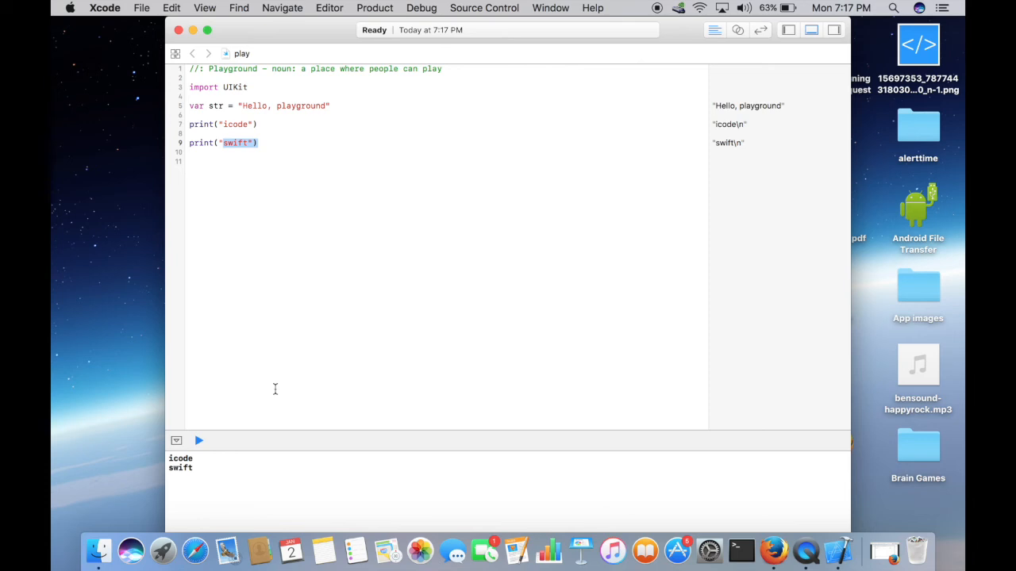
{"action": "mouse_move", "coordinate": [329, 295]}
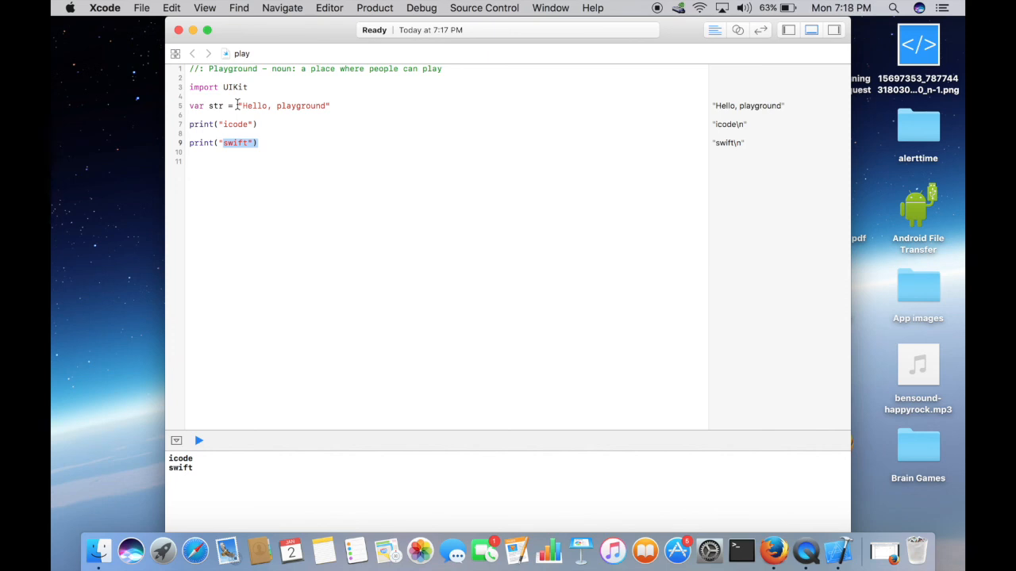
{"action": "mouse_move", "coordinate": [650, 9]}
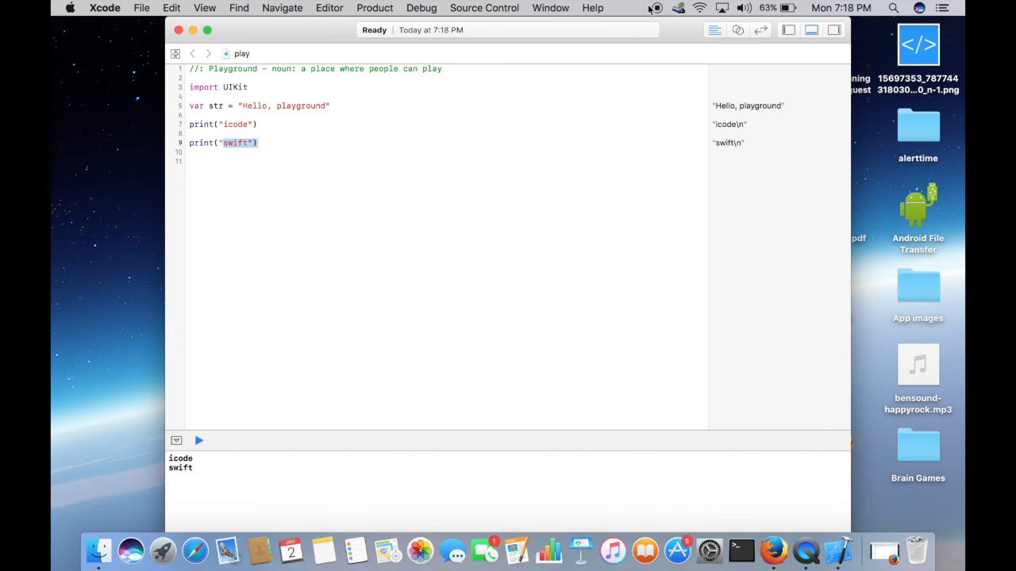